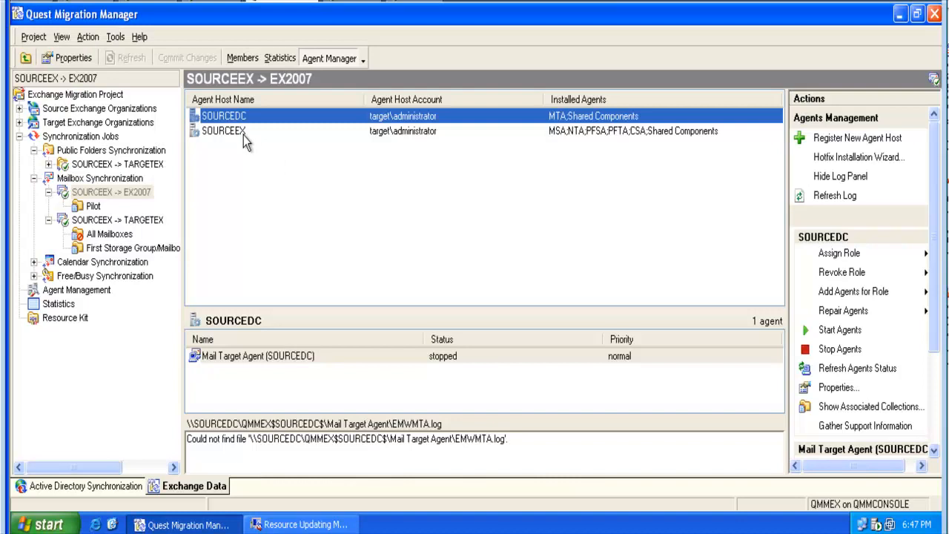
Step: Select the SOURCEEX agent host and bring up its context actions
click(224, 130)
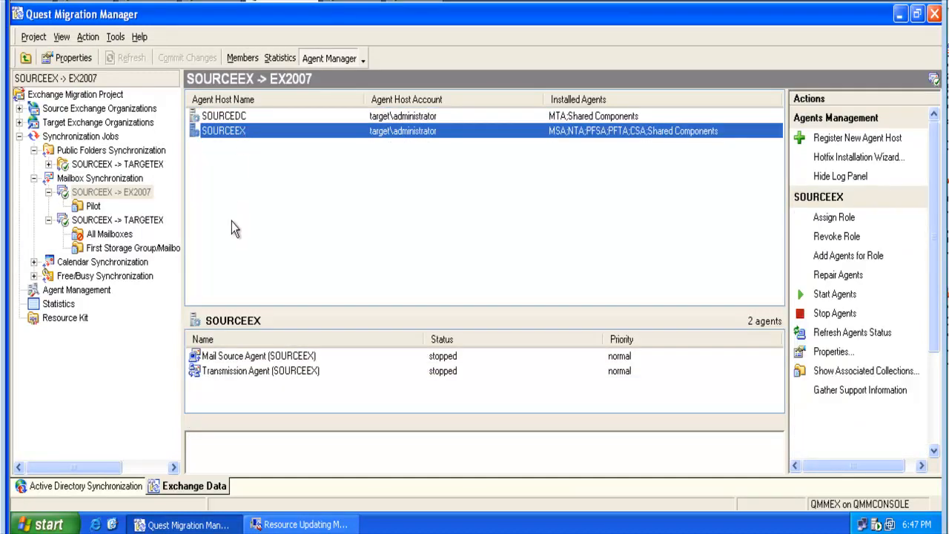
mouse_move(235, 185)
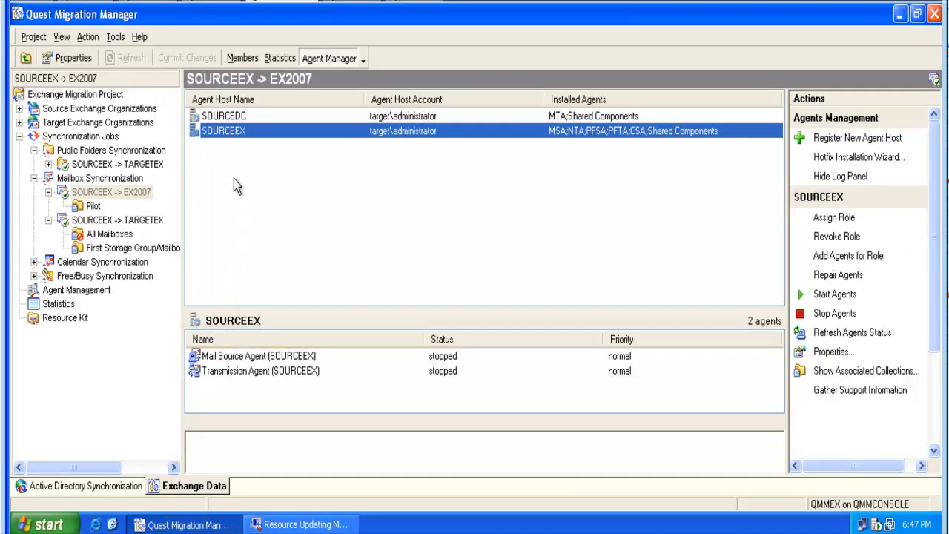
right_click(224, 131)
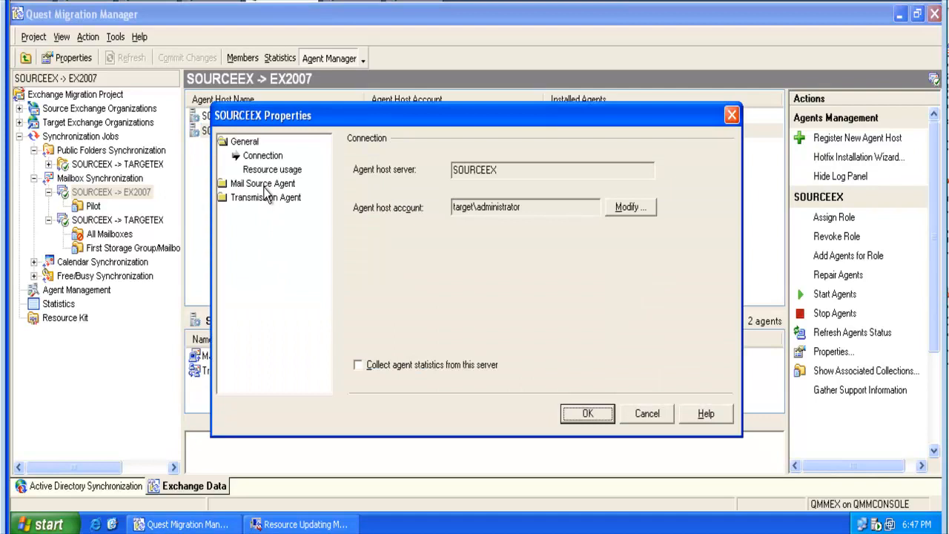
Step: Enable Trace messages and extended logging for the SOURCEEX Mail Source Agent and save
click(261, 184)
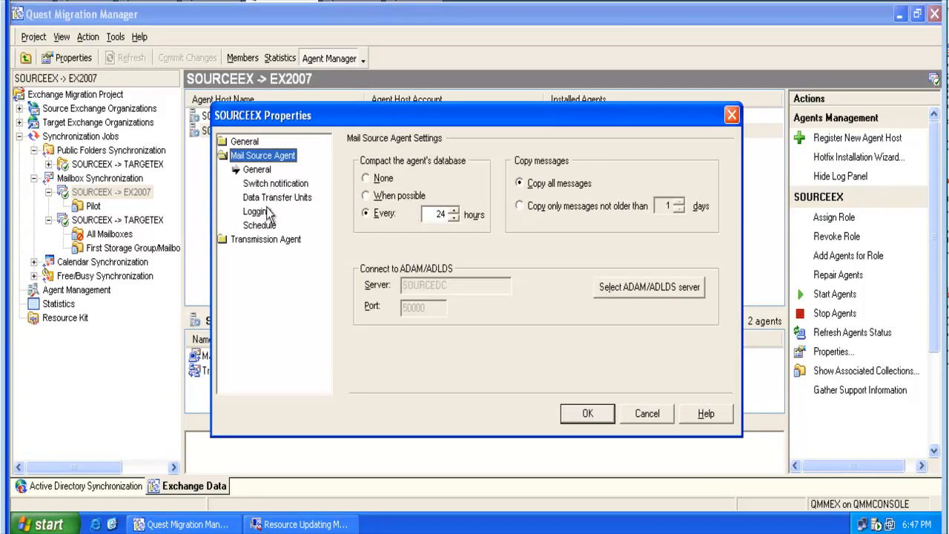
click(255, 211)
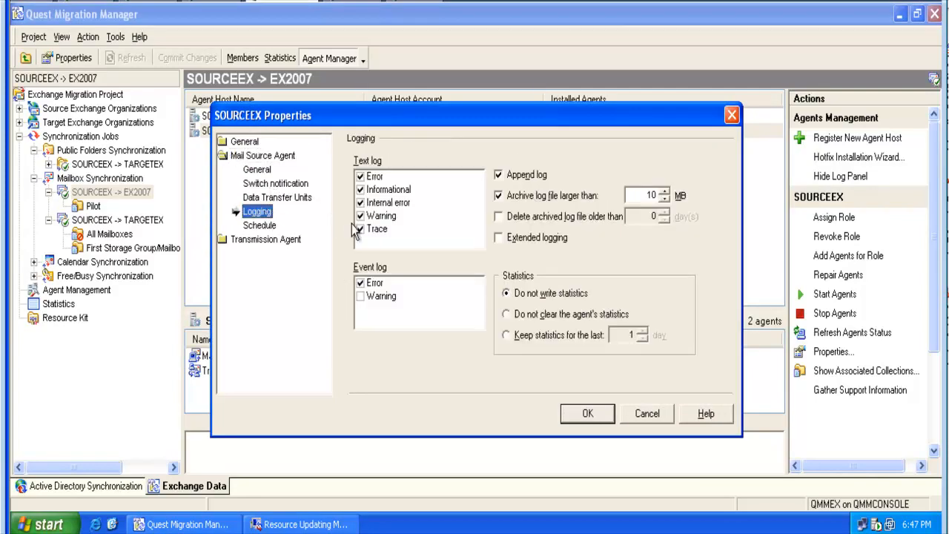
click(377, 228)
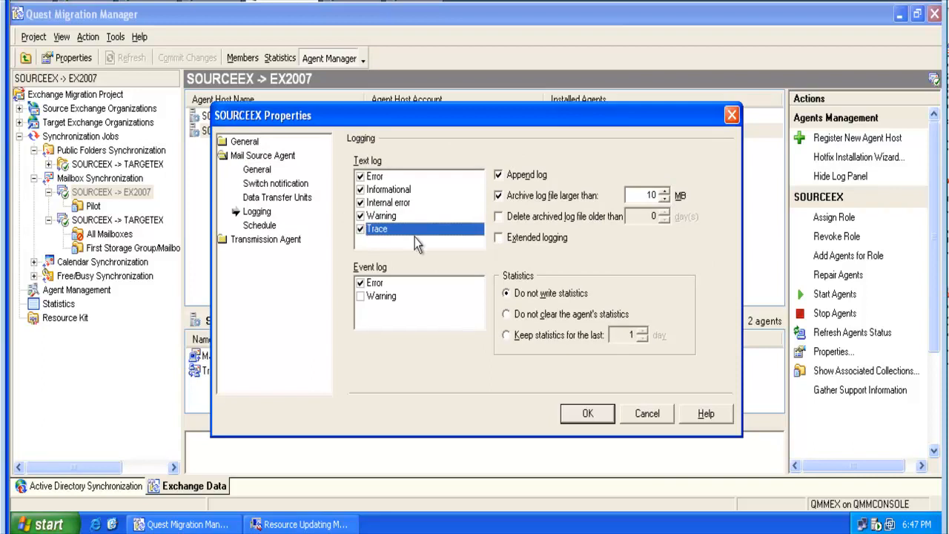
mouse_move(498, 247)
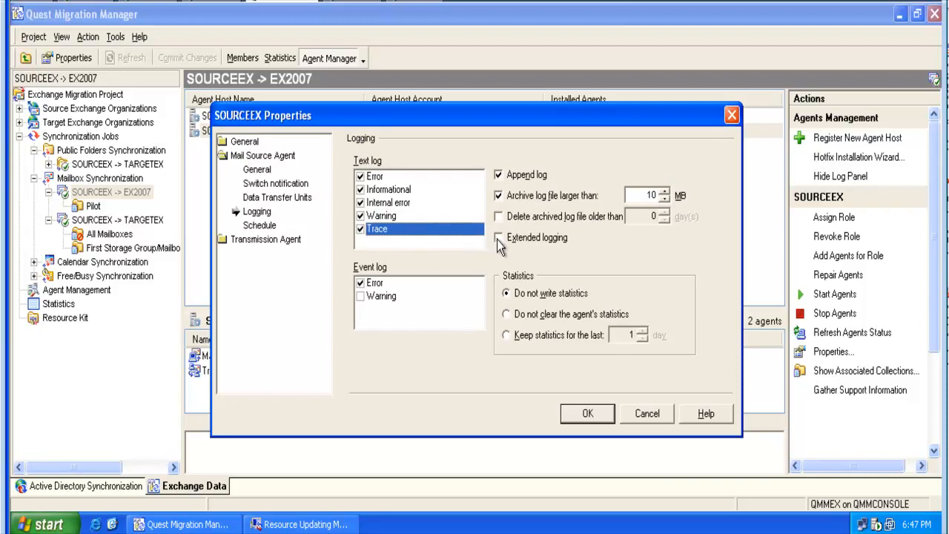
click(498, 237)
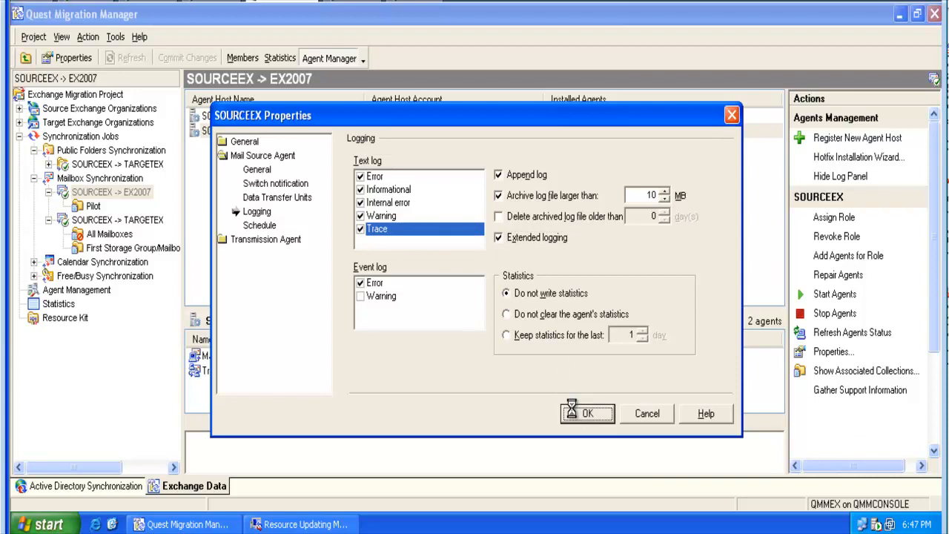
click(587, 412)
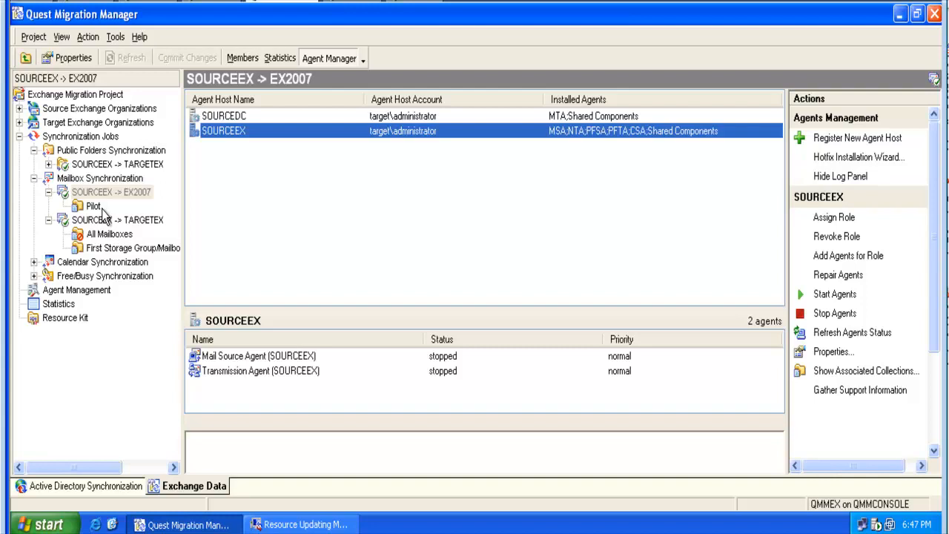
Step: Show the Pilot collection's synchronization settings in its Properties
click(92, 204)
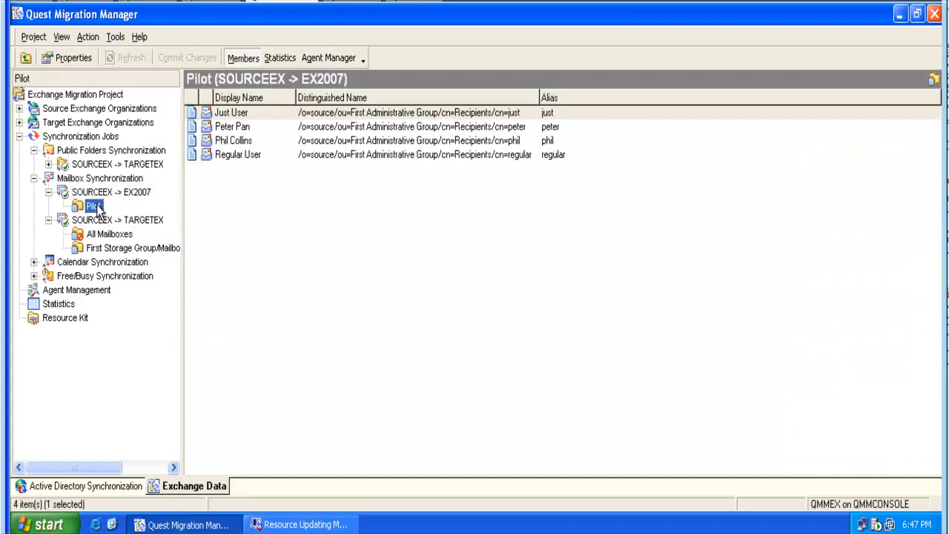
right_click(92, 204)
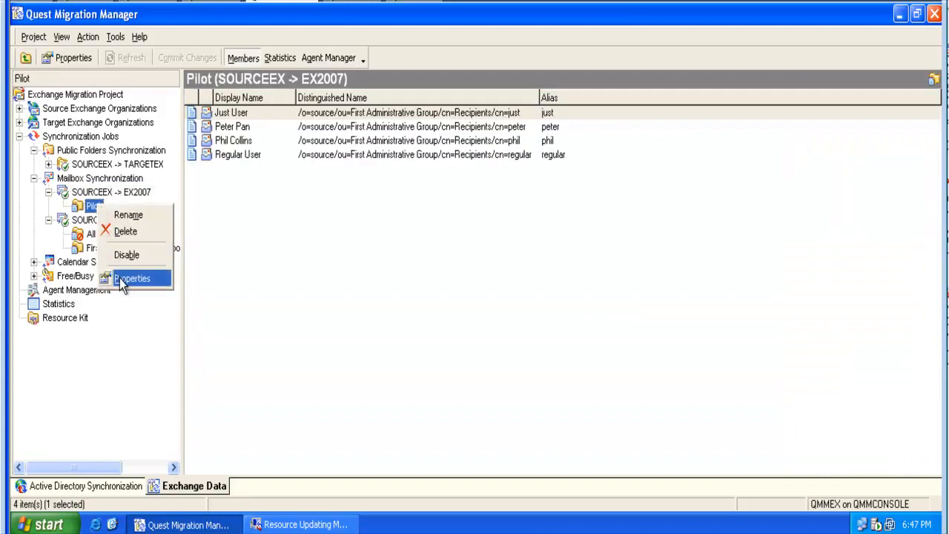
click(132, 278)
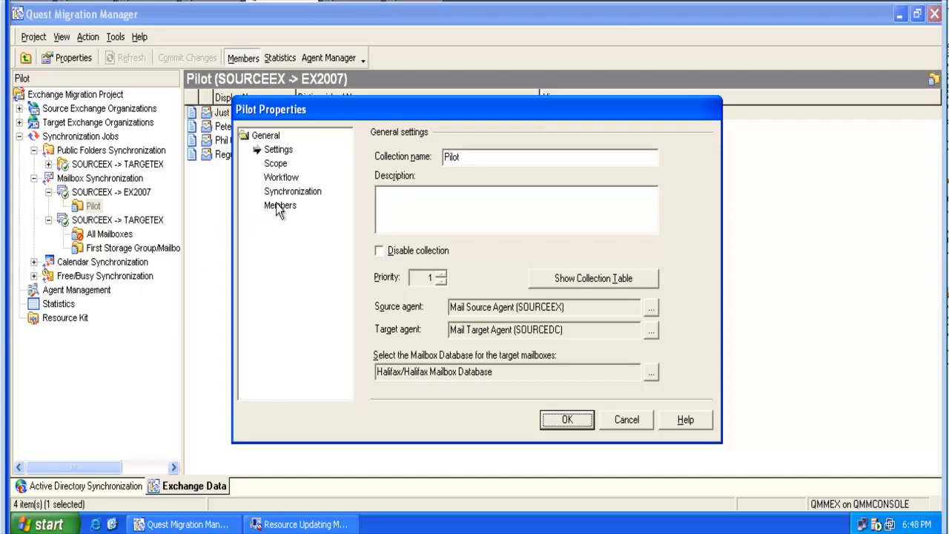
click(292, 189)
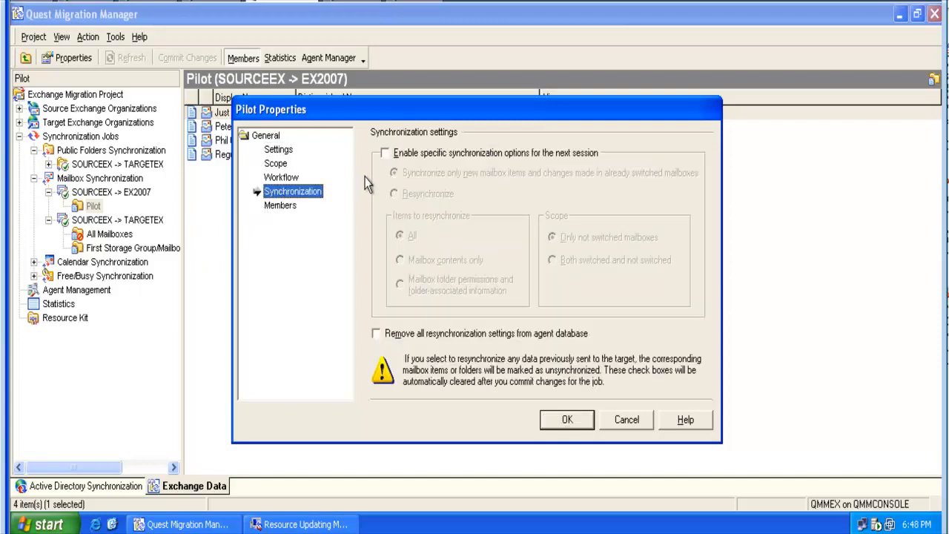
Step: Enable next-session options to Resynchronize All mailbox items, accepting the warning, and save
click(384, 153)
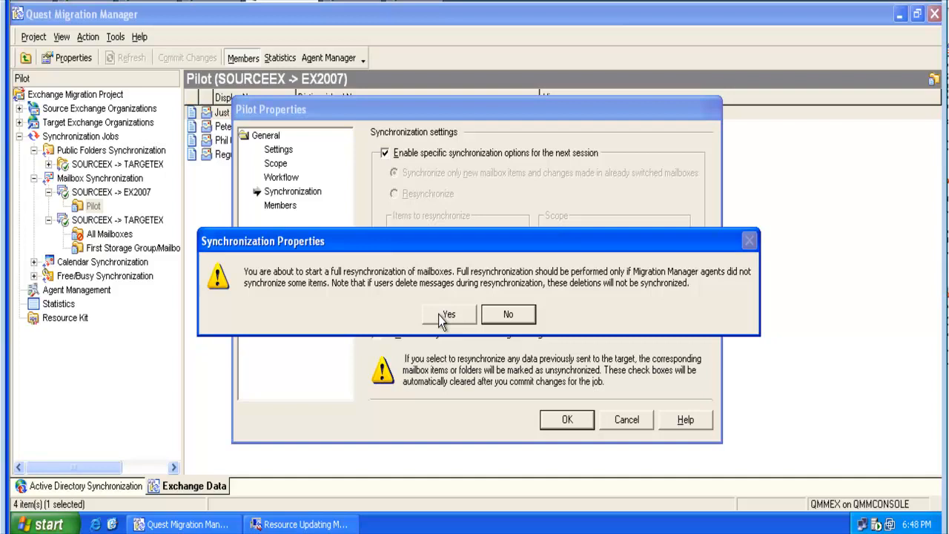
click(507, 314)
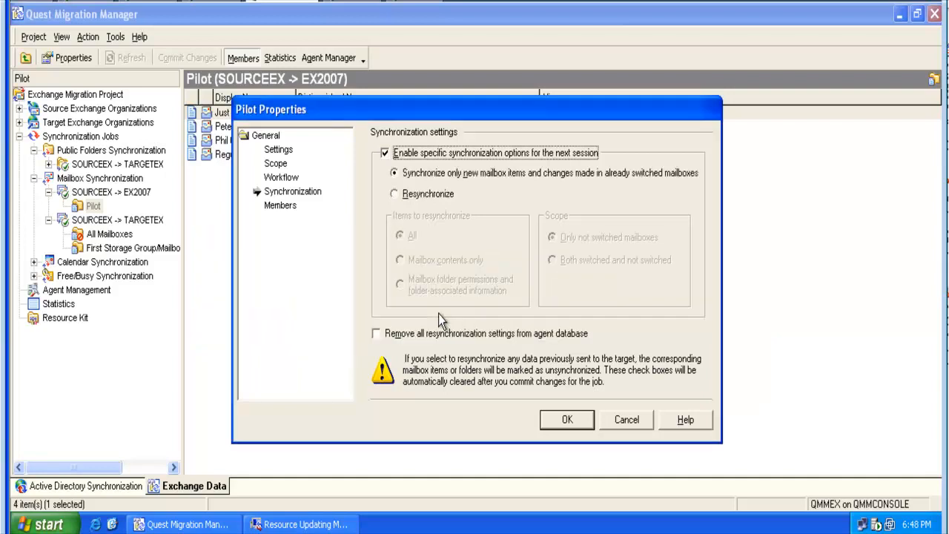
mouse_move(397, 236)
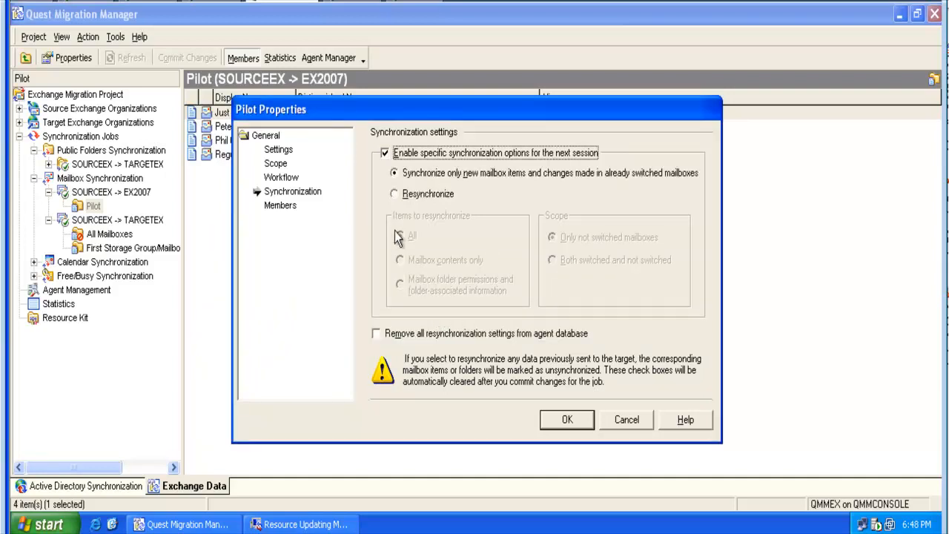
click(394, 193)
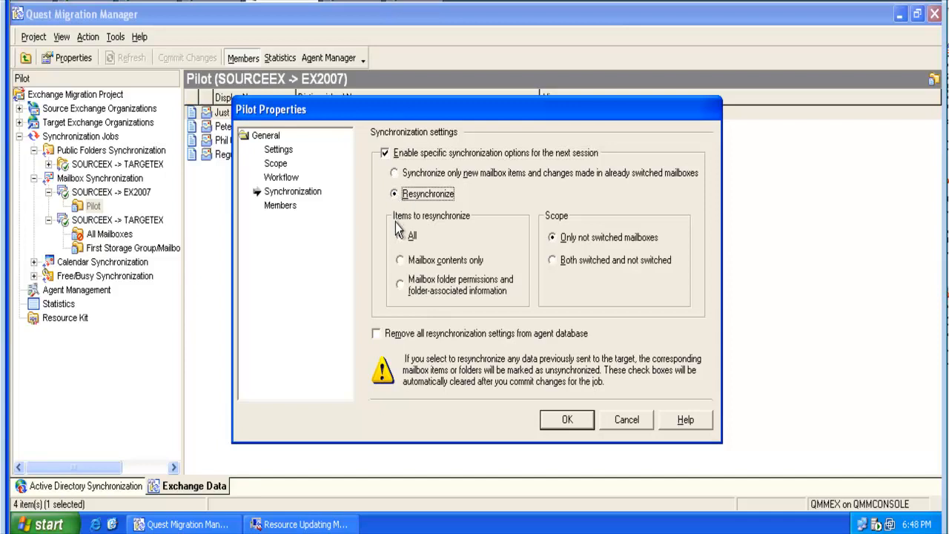
click(400, 234)
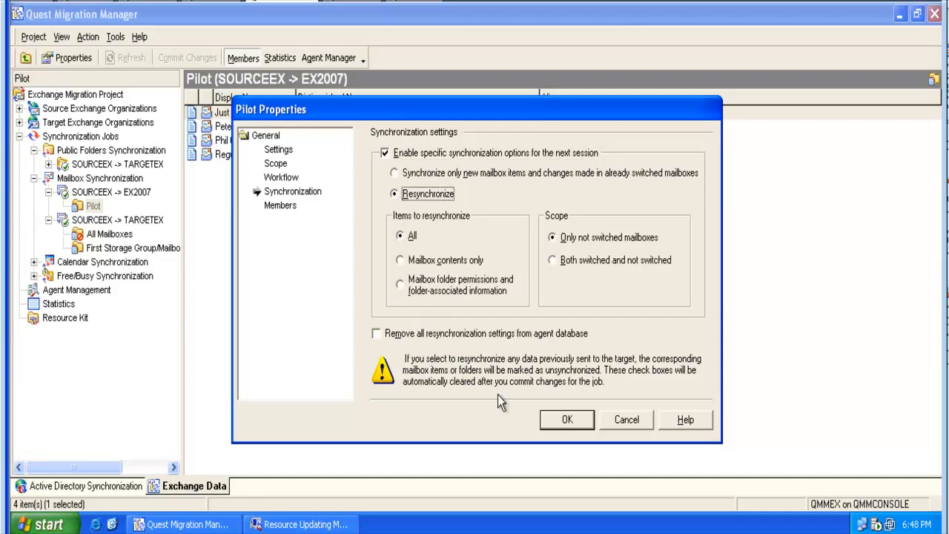
click(566, 418)
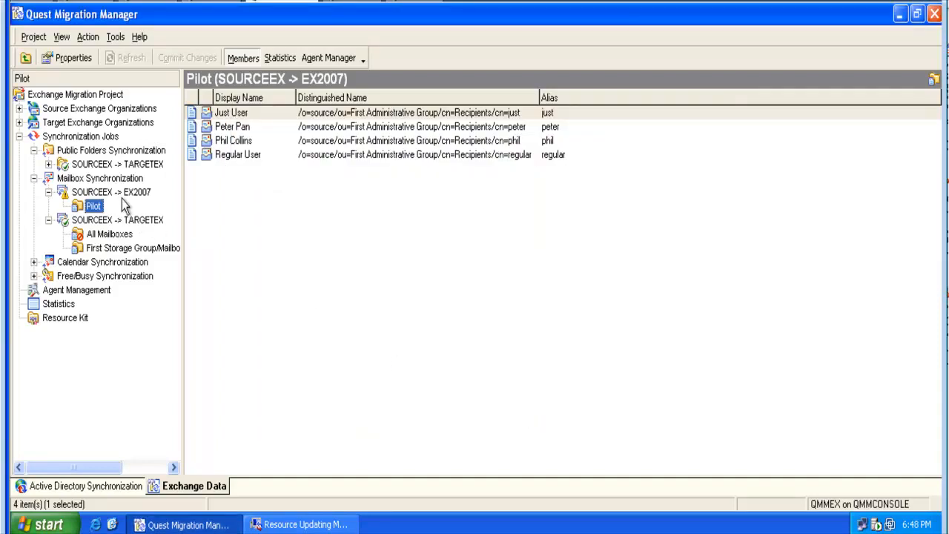
Step: Commit the SOURCEEX -> EX2007 job's changes, acknowledge the update, and reselect Pilot
click(111, 193)
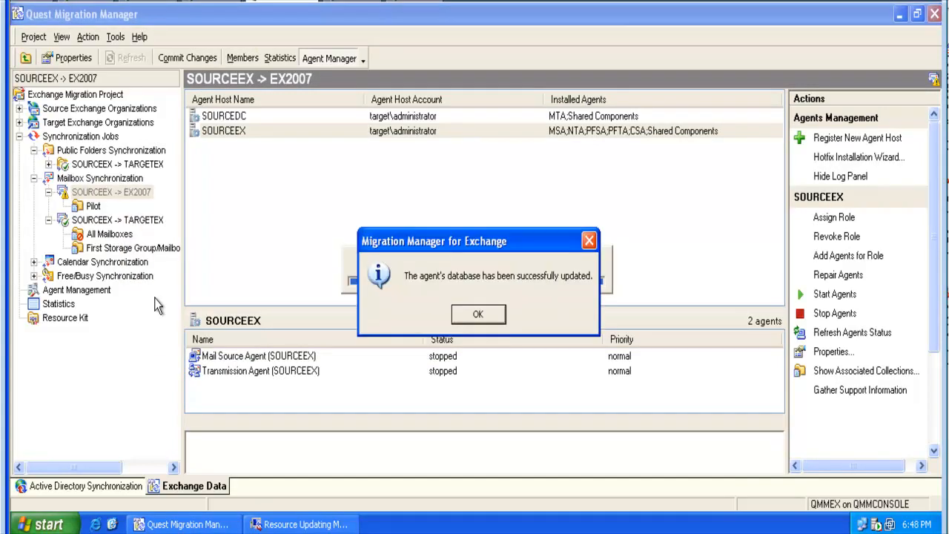
click(477, 315)
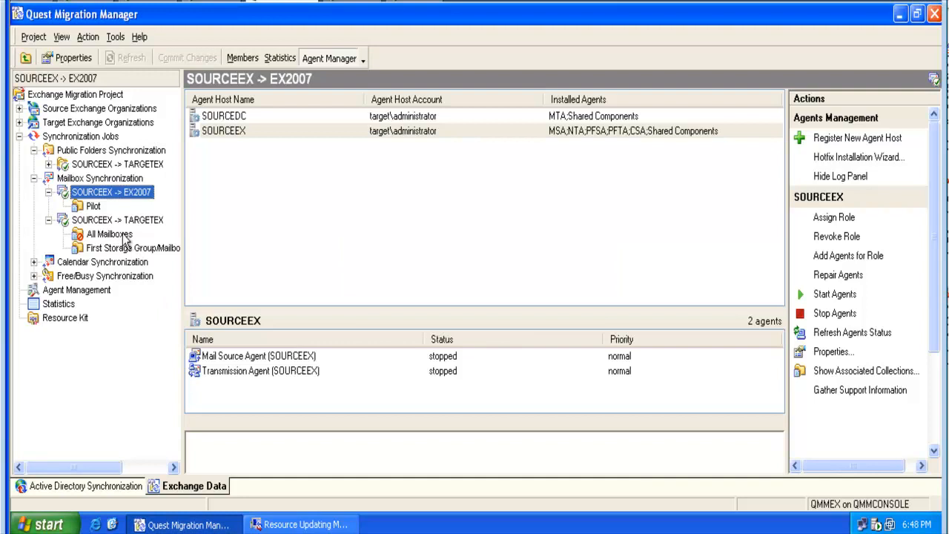
click(93, 205)
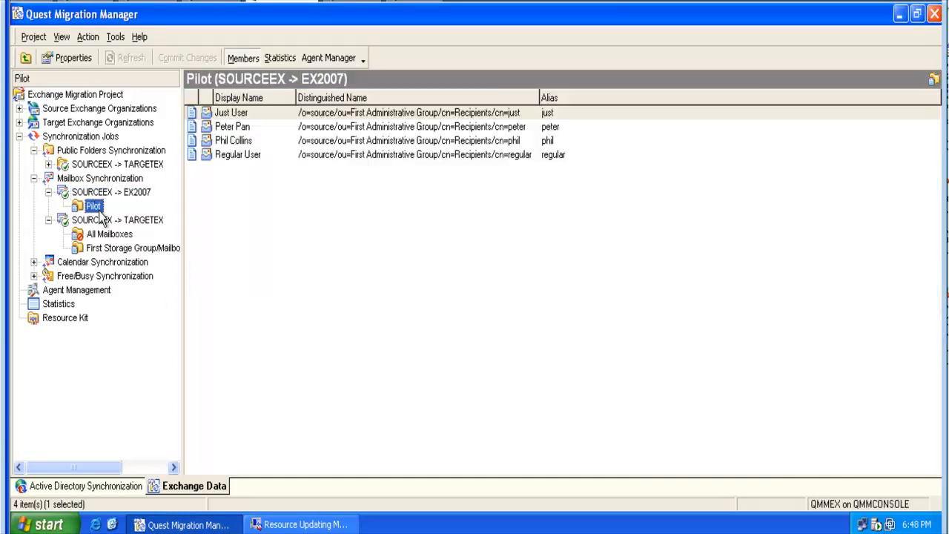
Step: From Pilot Properties' Members page, reach Regular User's synchronization options
right_click(94, 204)
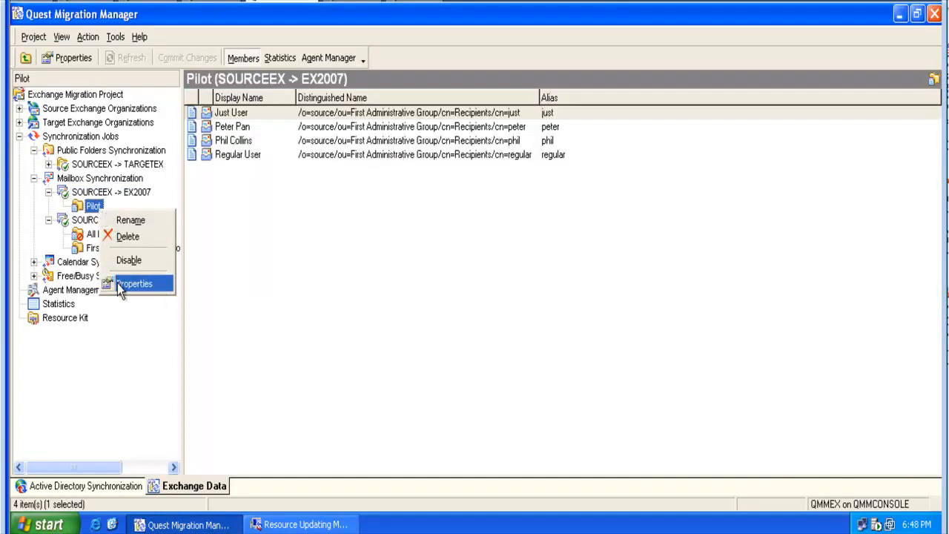
click(134, 285)
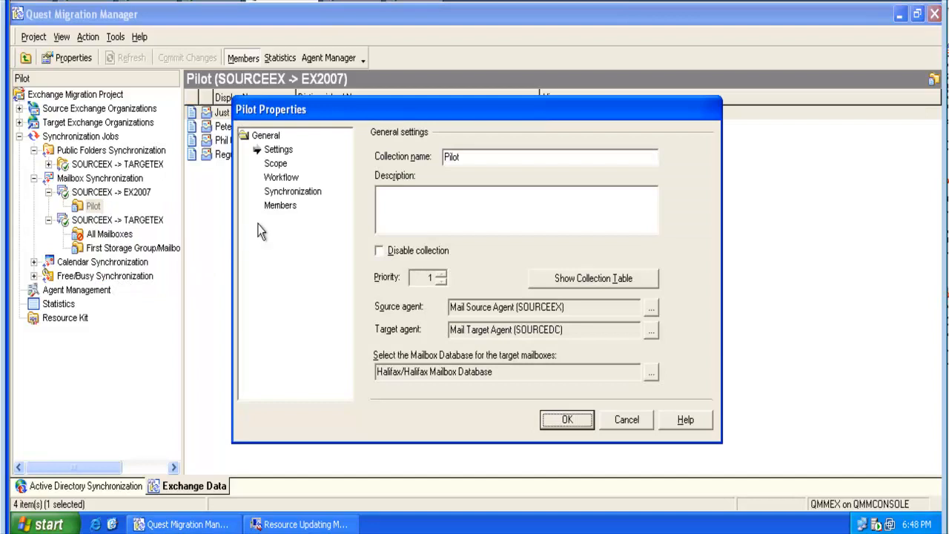
click(280, 205)
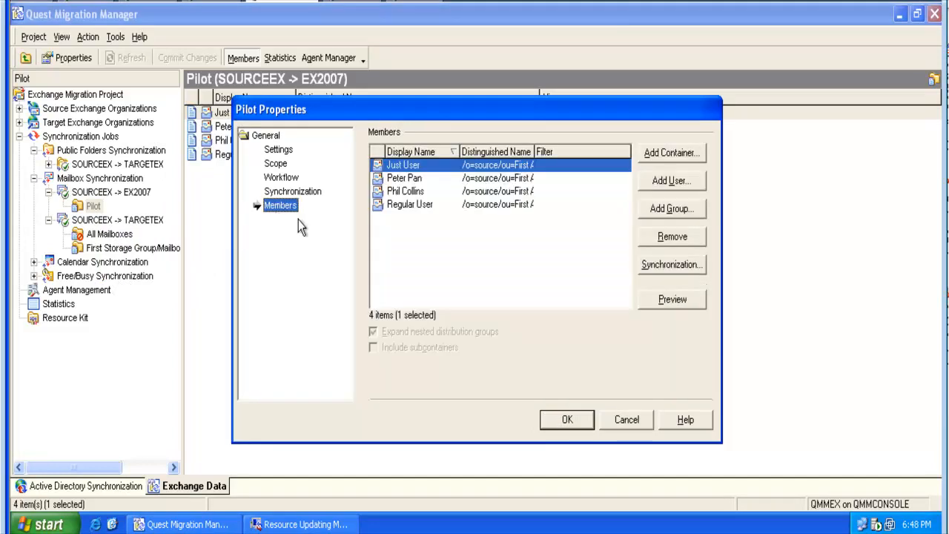
mouse_move(400, 204)
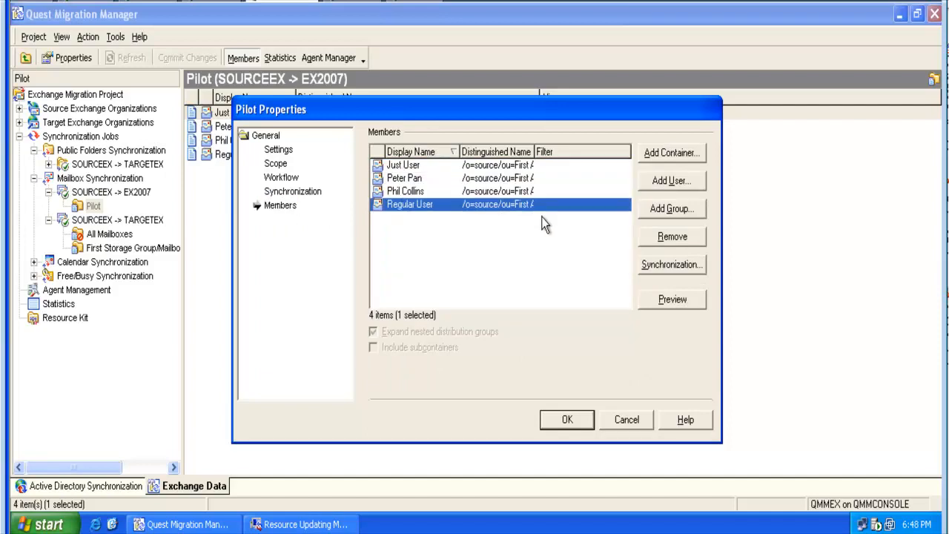
click(670, 263)
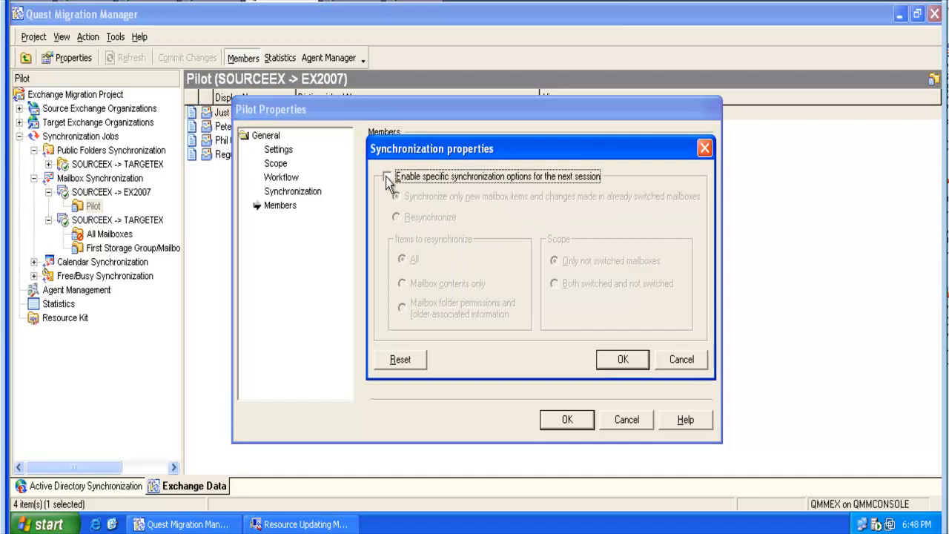
Step: Set Regular User to resynchronize for both switched and not-switched mailboxes, then save Pilot Properties
click(386, 177)
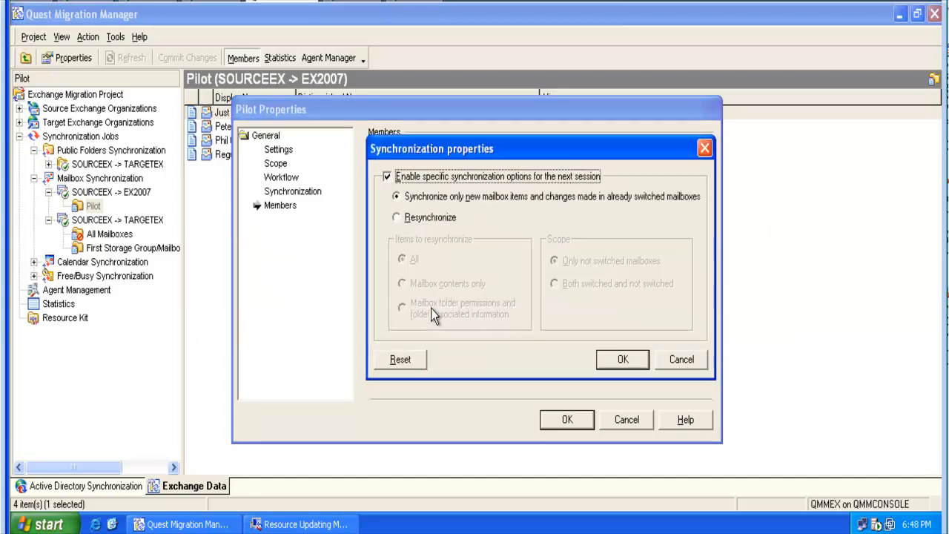
click(396, 216)
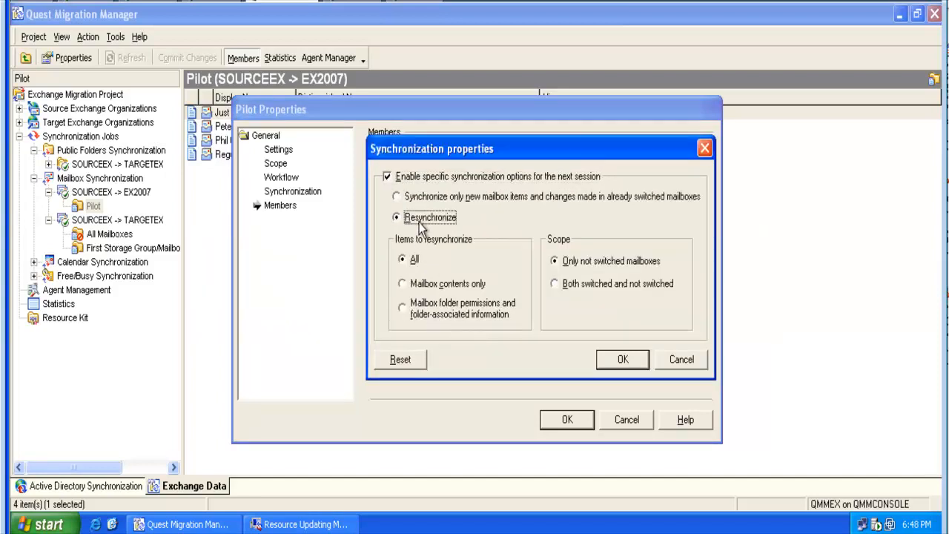
mouse_move(501, 314)
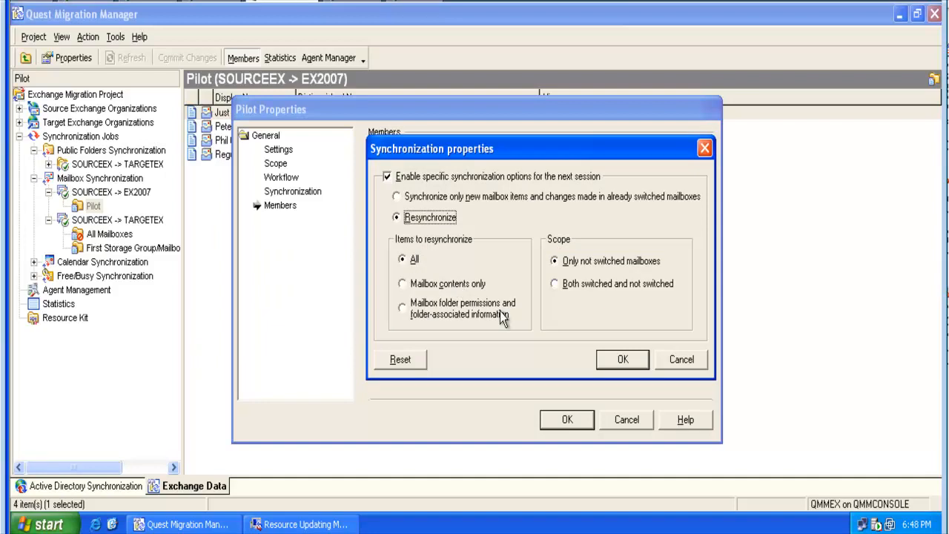
click(554, 283)
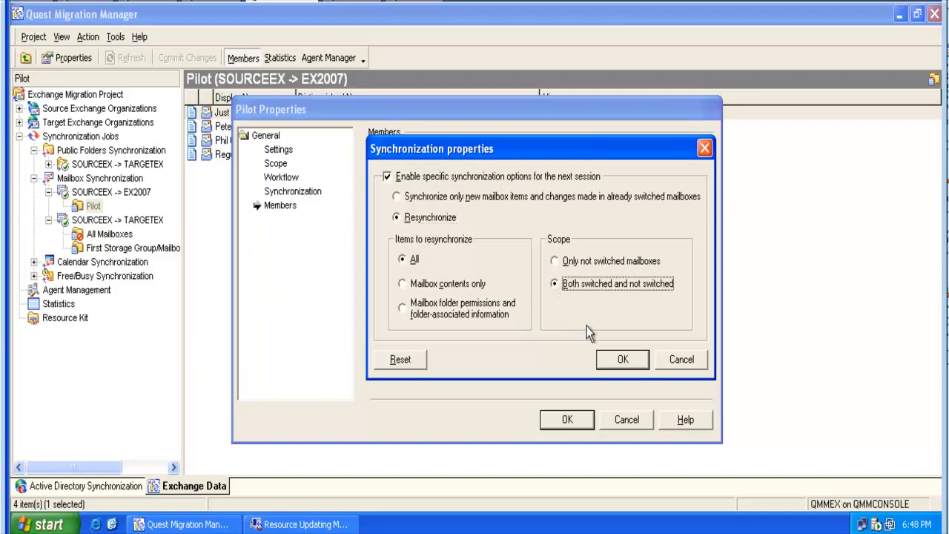
click(622, 359)
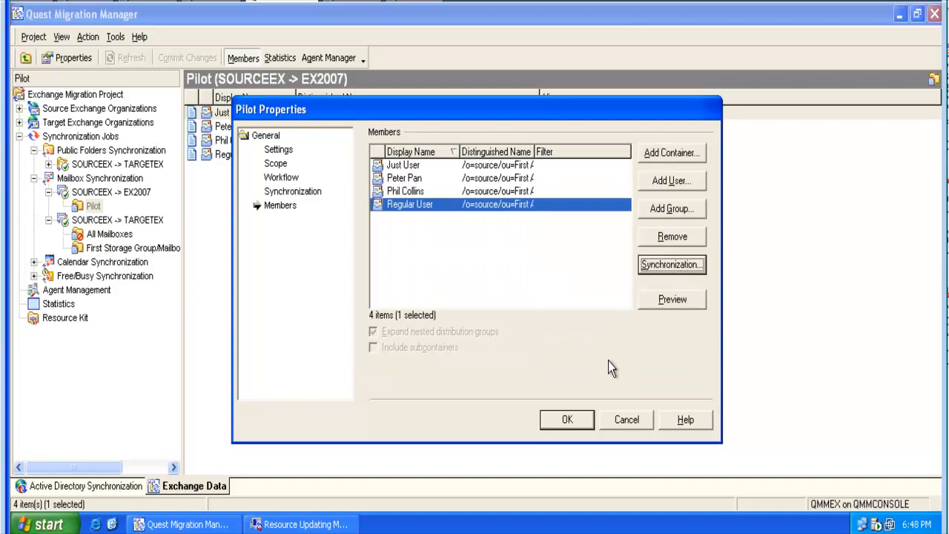
click(566, 418)
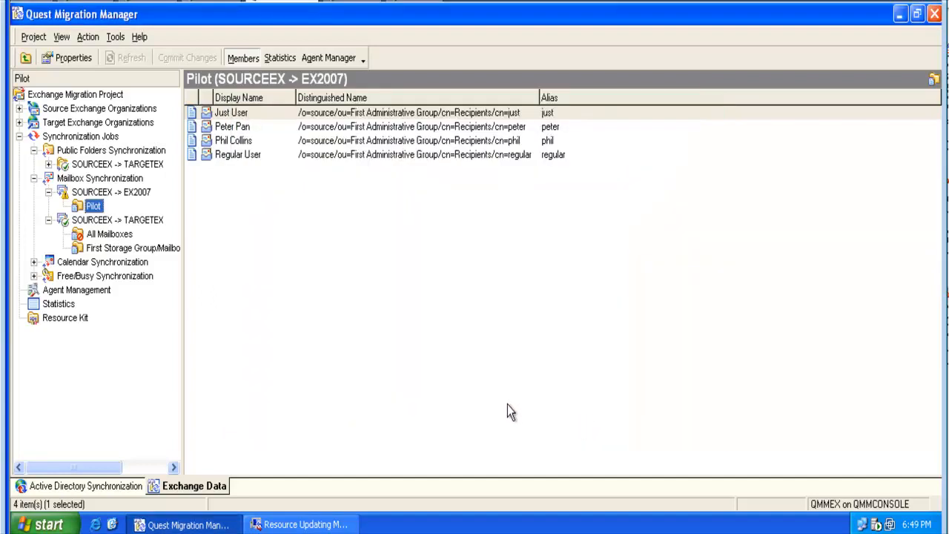
Step: Commit Changes on the SOURCEEX -> EX2007 job and acknowledge the database update
right_click(111, 191)
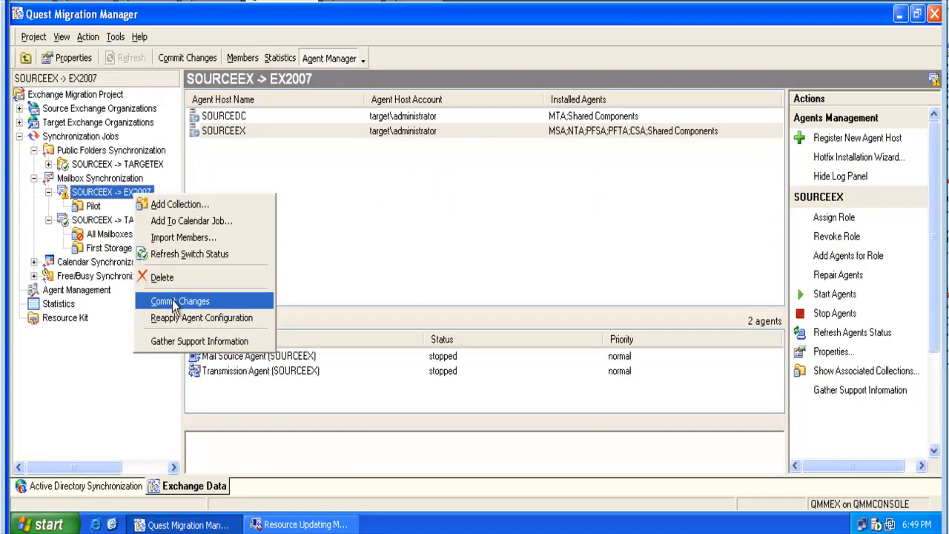
click(178, 300)
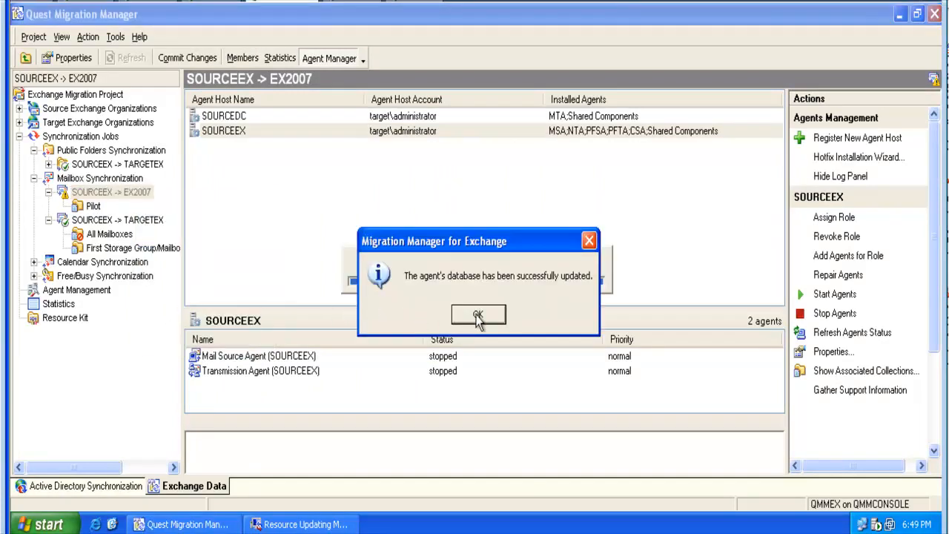
click(477, 314)
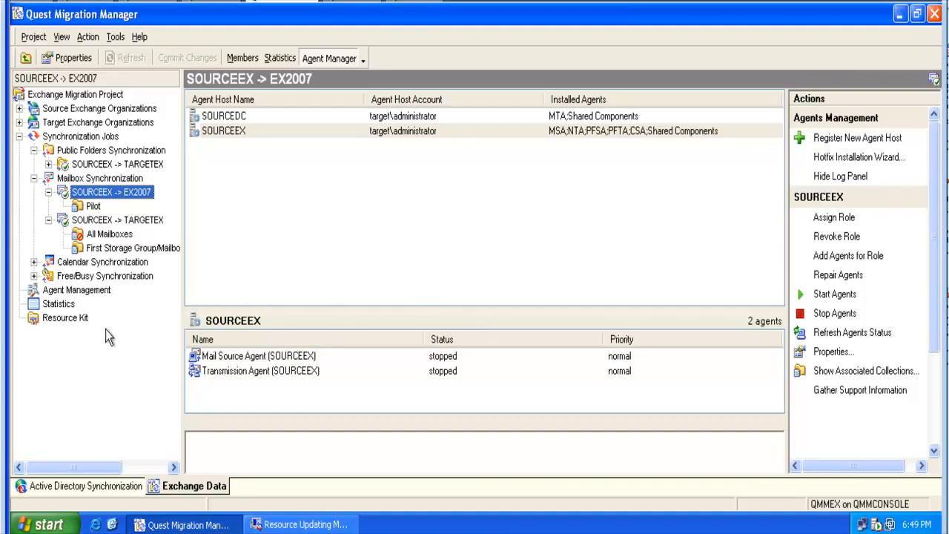
mouse_move(107, 272)
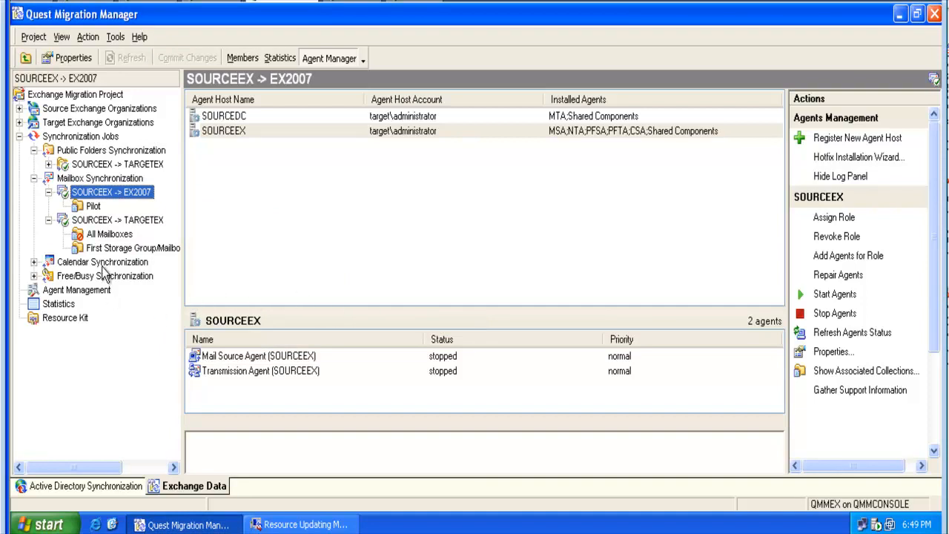
Step: Expand Calendar Synchronization and bring up the Resync collection's Properties and members
click(102, 261)
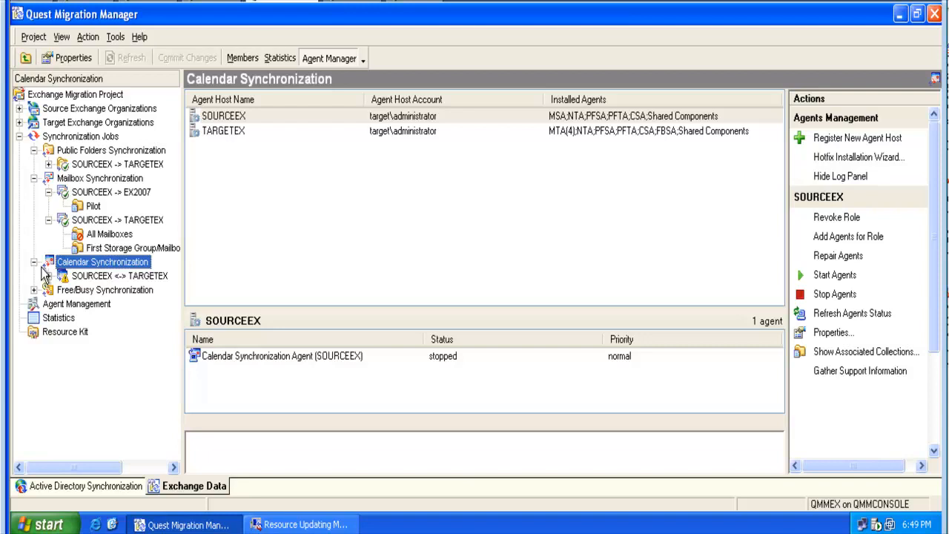
click(47, 275)
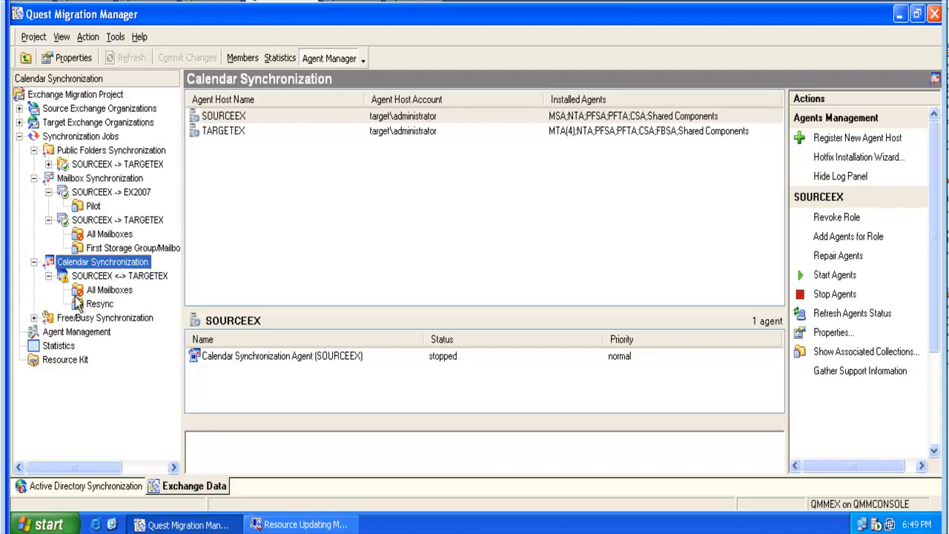
right_click(101, 302)
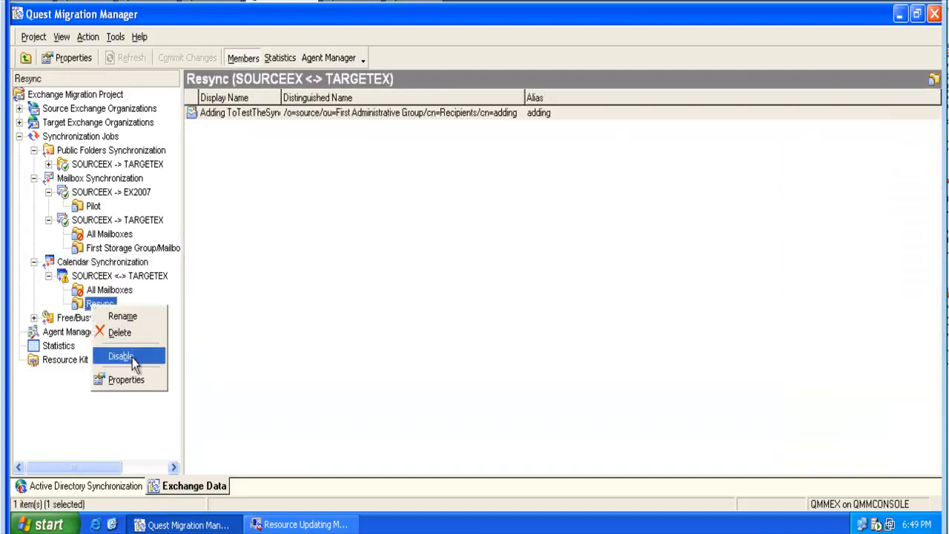
click(126, 379)
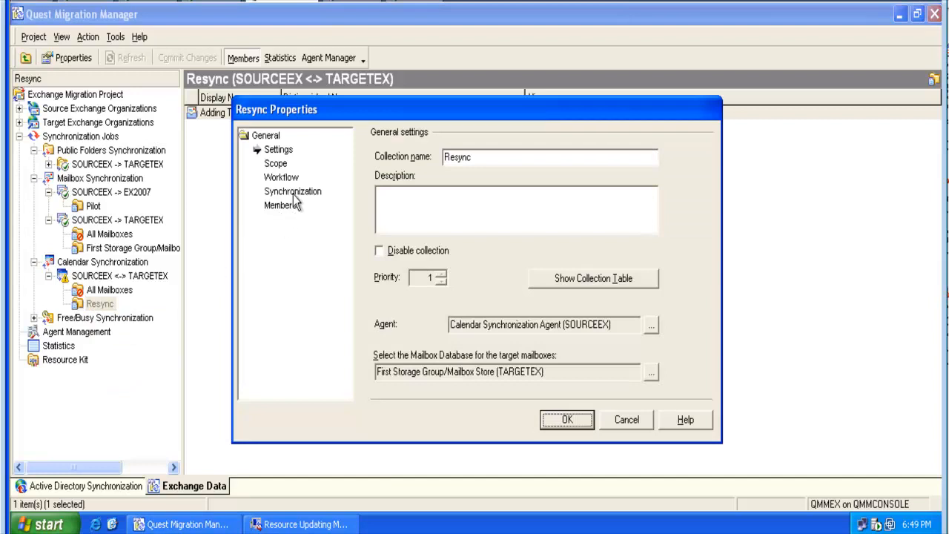
click(279, 205)
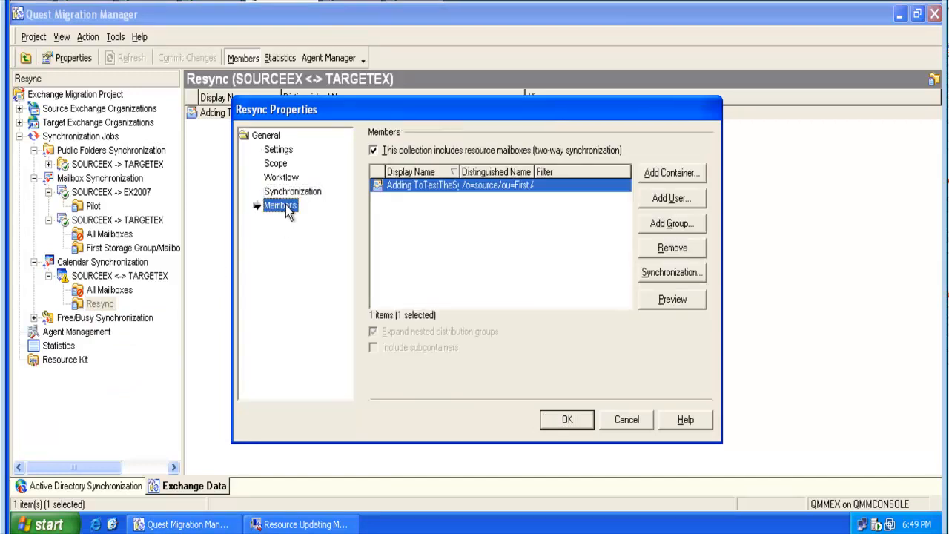
Step: Enable next-session resynchronization of calendar items and folder permissions and save
click(293, 192)
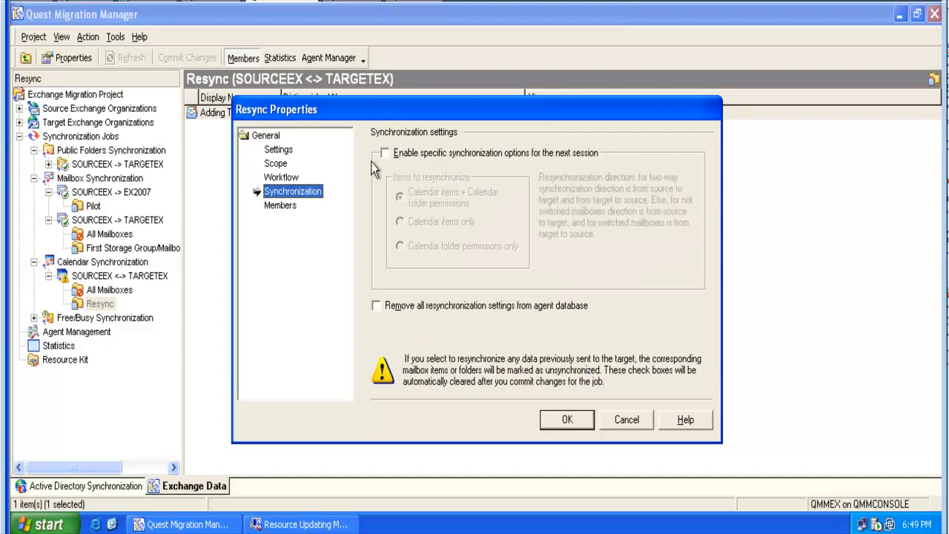
click(385, 153)
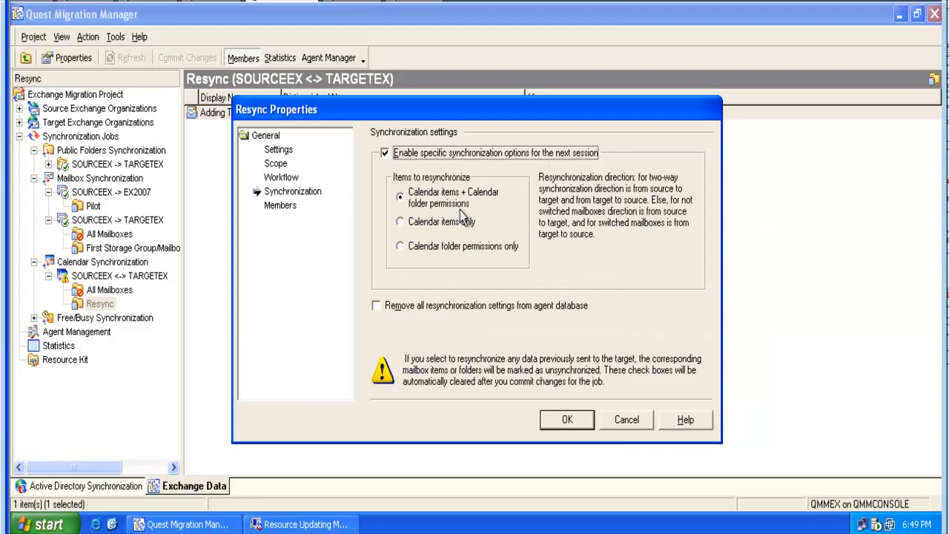
mouse_move(542, 388)
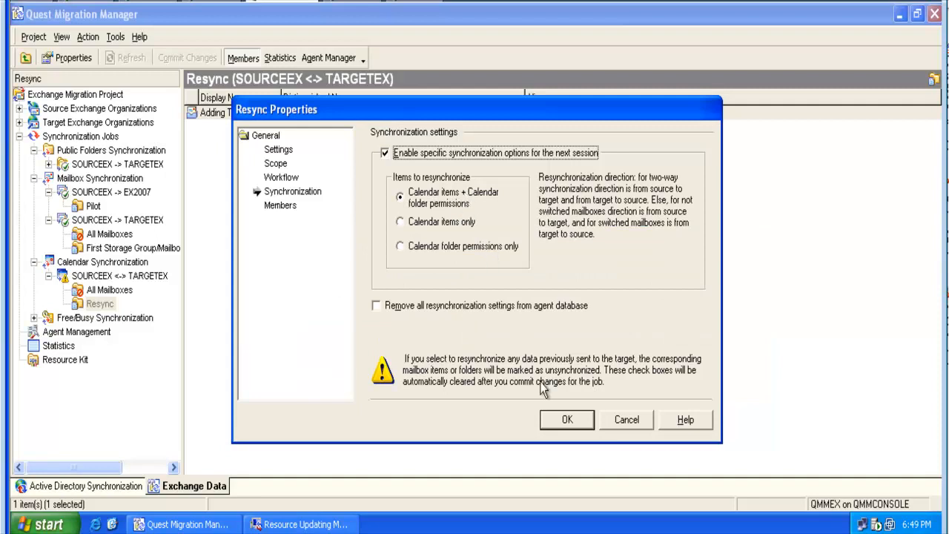
click(567, 418)
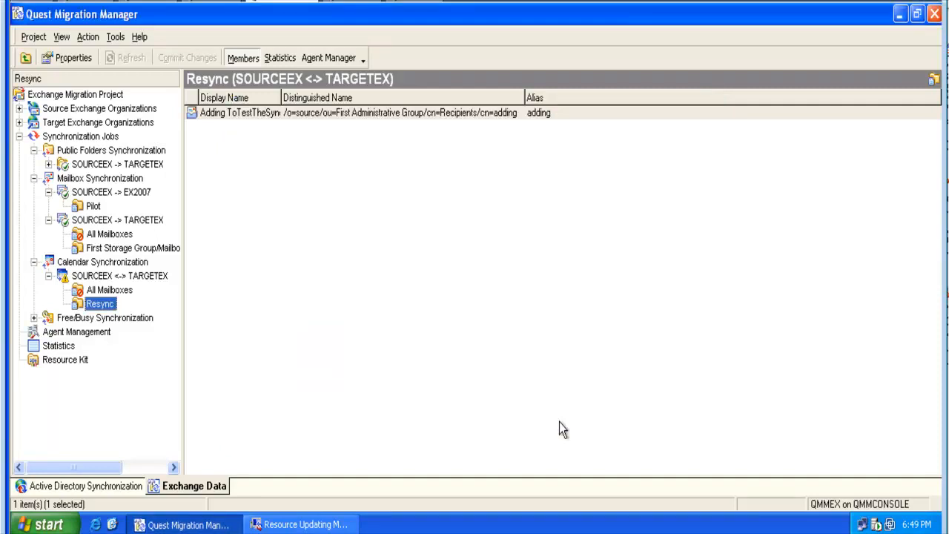
mouse_move(156, 282)
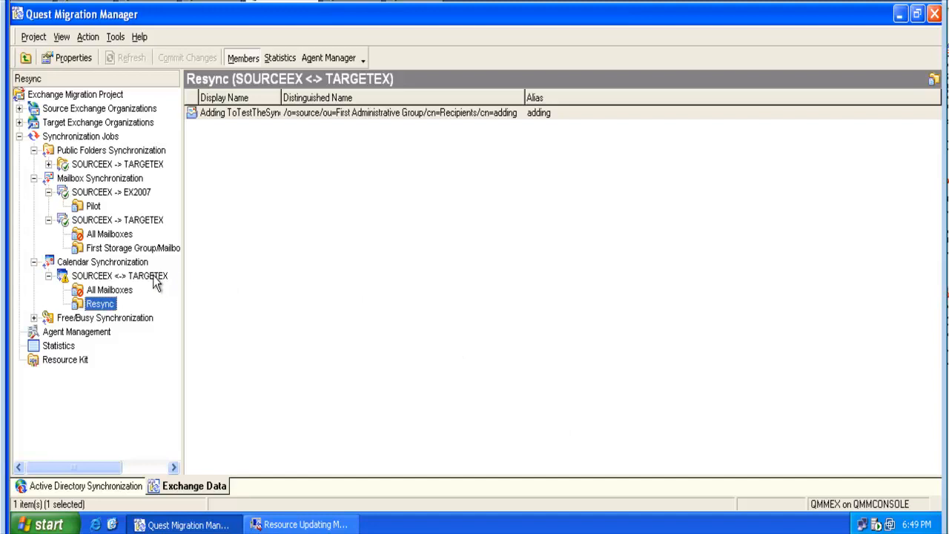
Step: Commit the SOURCEEX <-> TARGETEX calendar job's changes and acknowledge the update
right_click(118, 274)
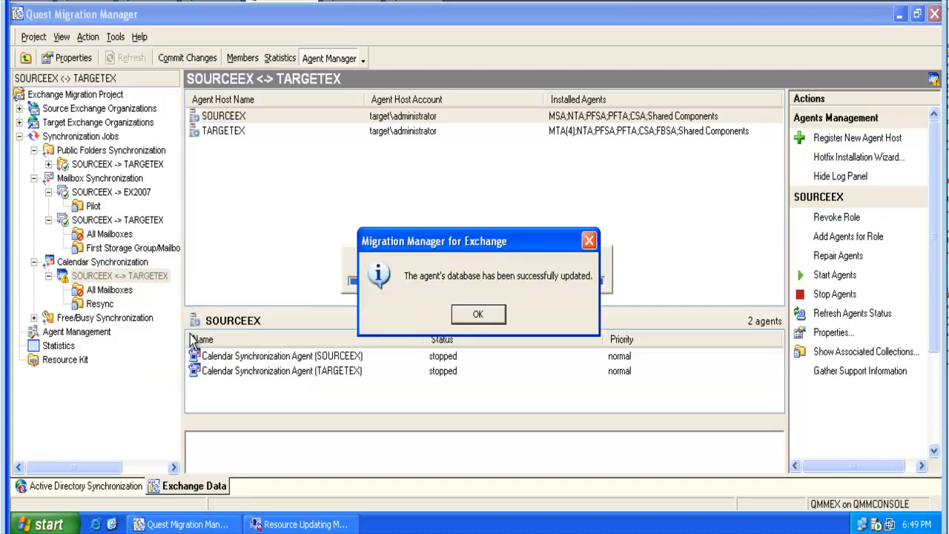
mouse_move(478, 314)
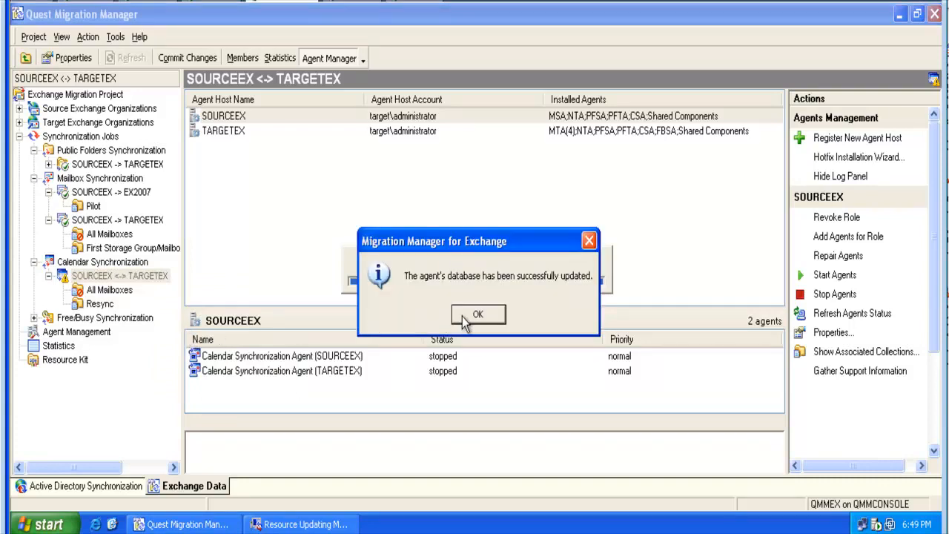
click(478, 314)
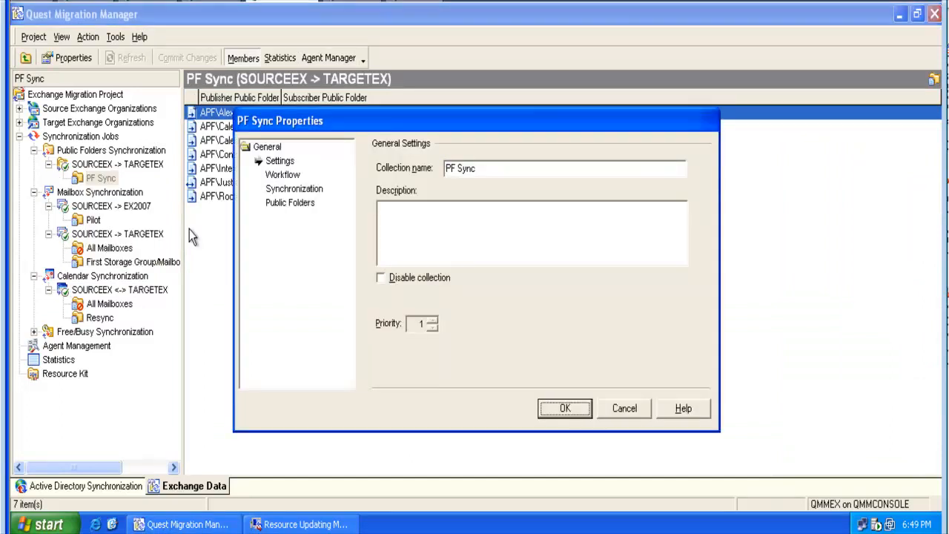
Step: Set PF Sync to resynchronize All public folder items from SOURCEEX to TARGETEX and save
click(293, 189)
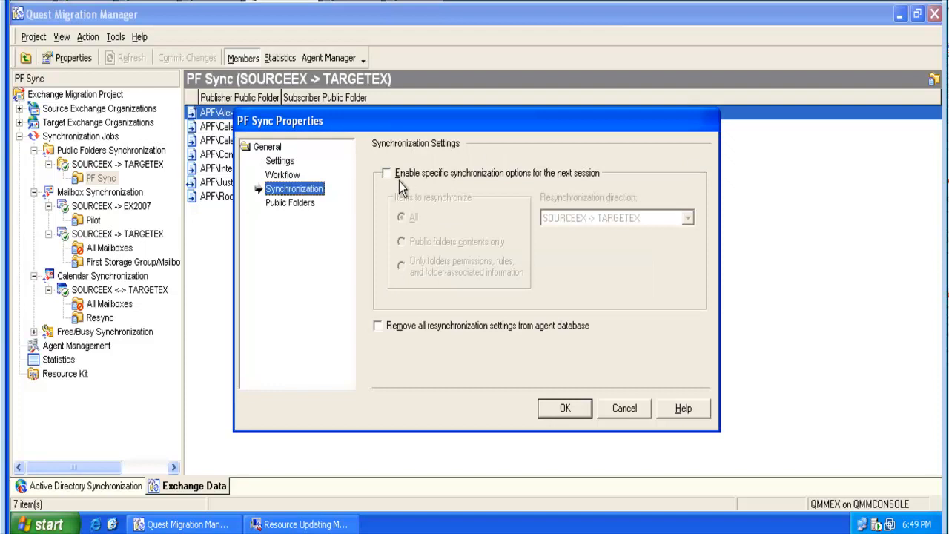
click(385, 172)
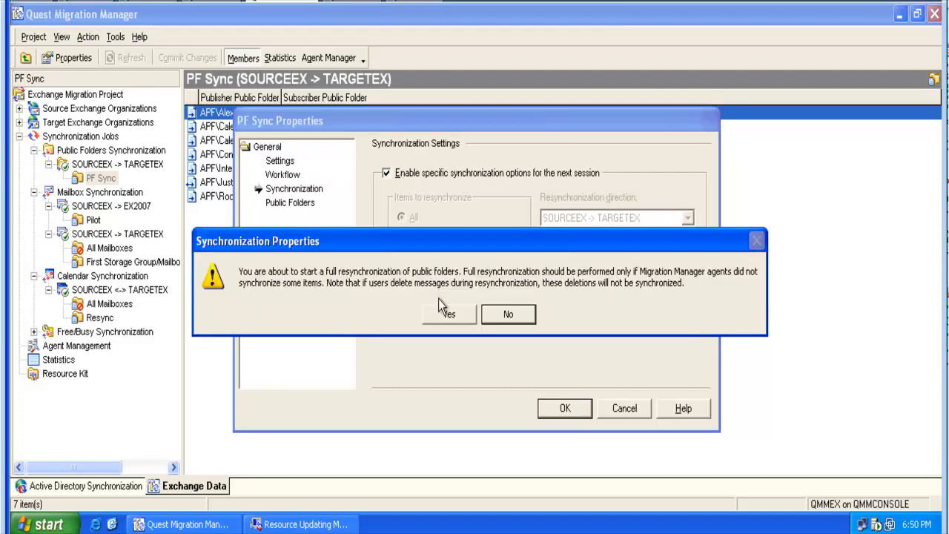
click(448, 314)
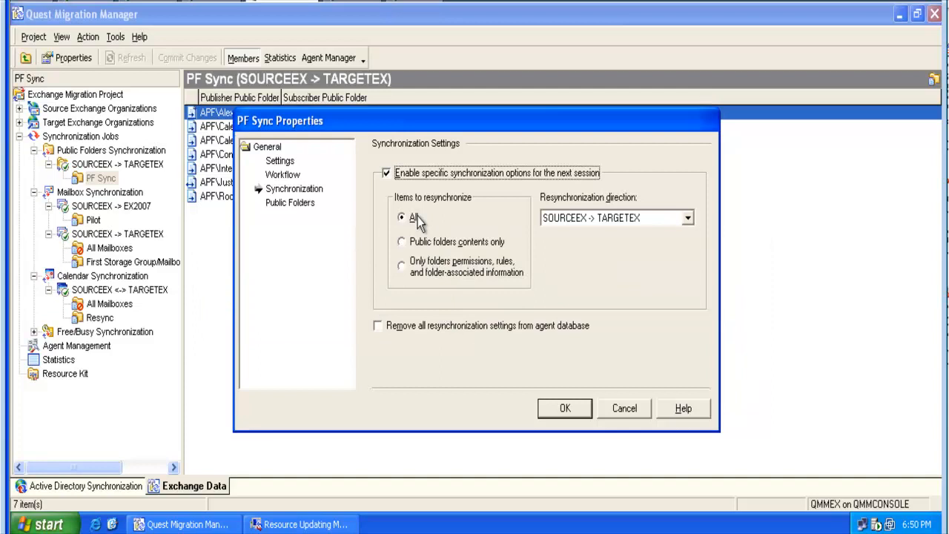
mouse_move(412, 249)
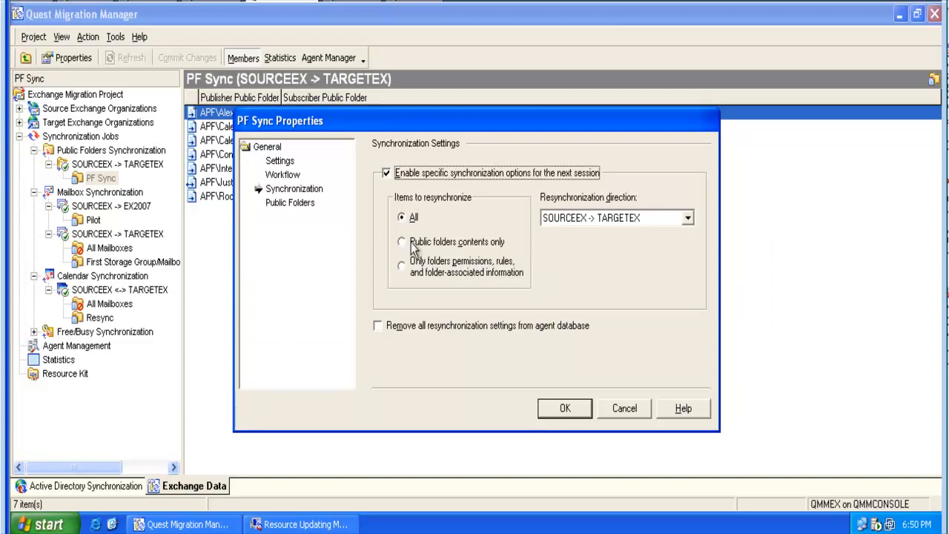
click(400, 264)
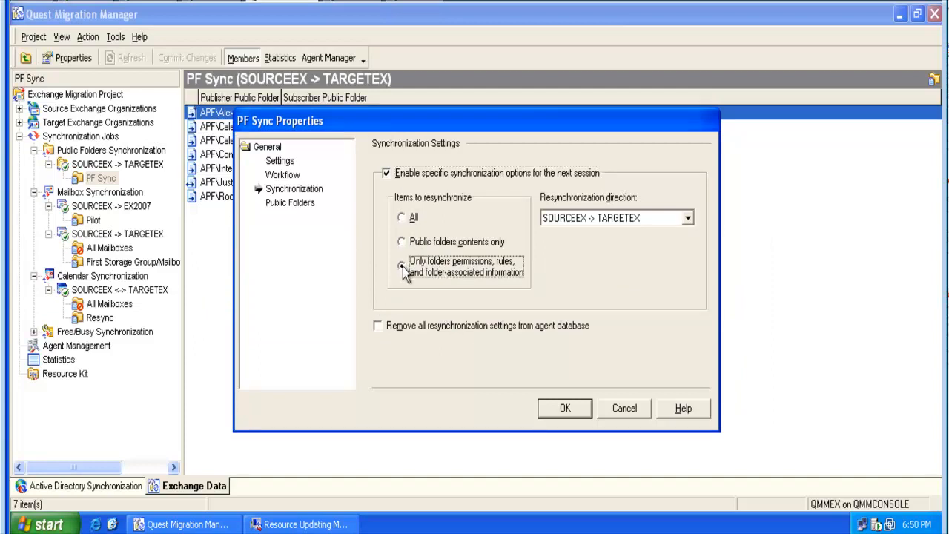
click(401, 217)
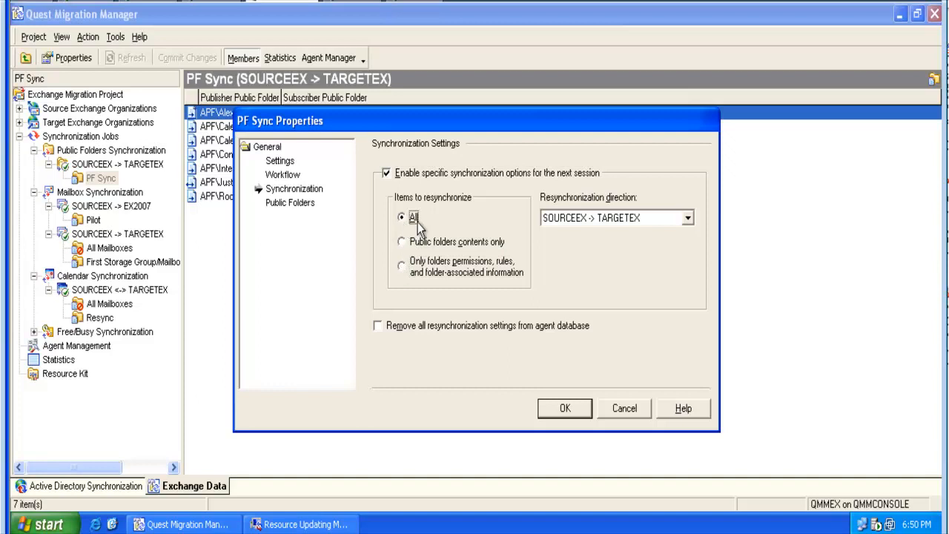
click(686, 216)
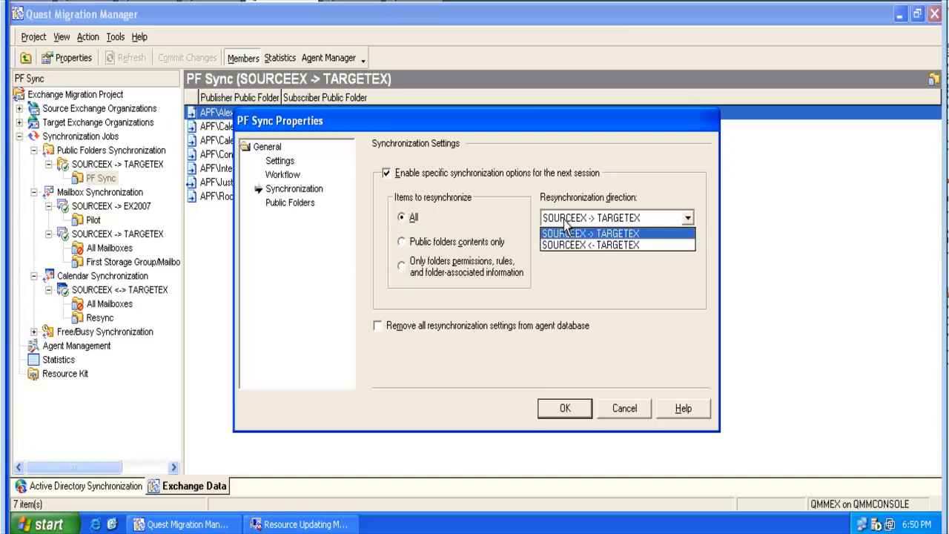
click(592, 233)
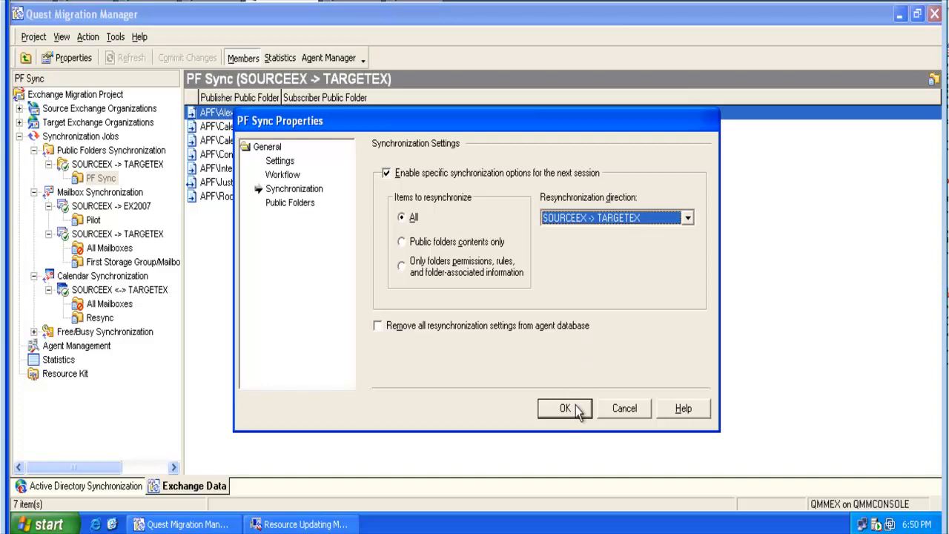
click(565, 409)
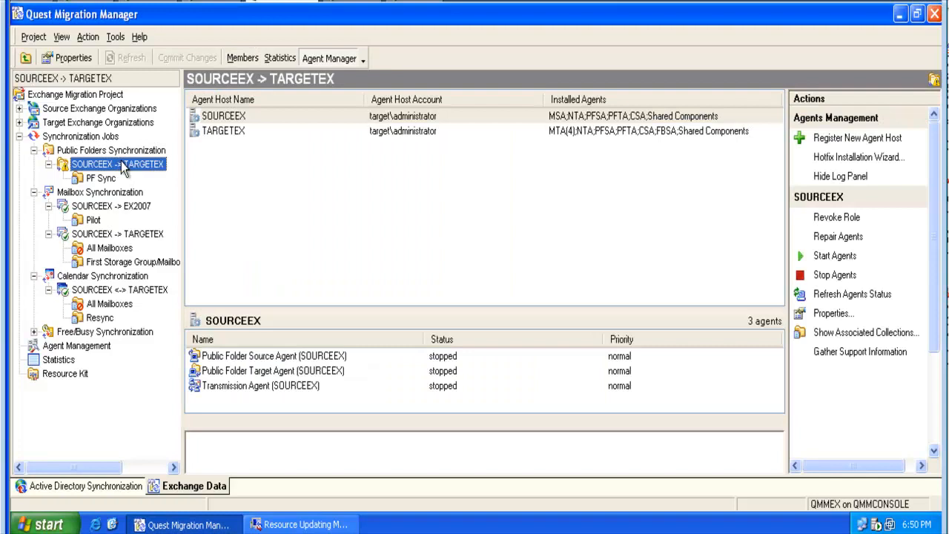
Step: Commit changes on the SOURCEEX -> TARGETEX public folders job and acknowledge the agent database update
right_click(118, 163)
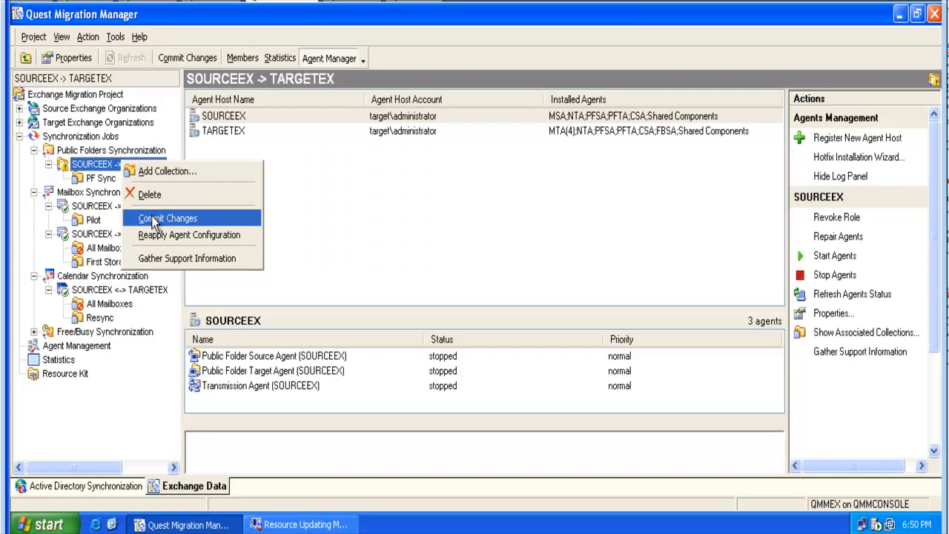
click(166, 217)
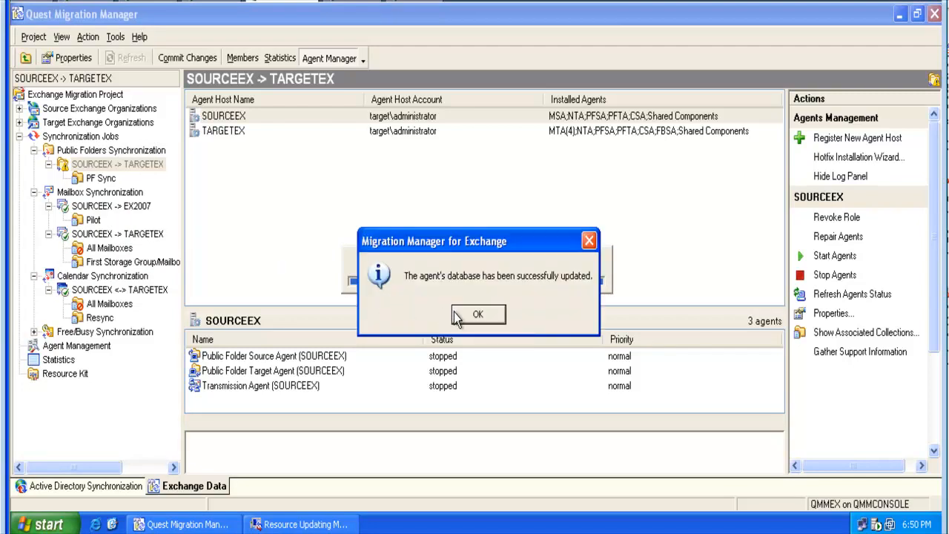
click(477, 314)
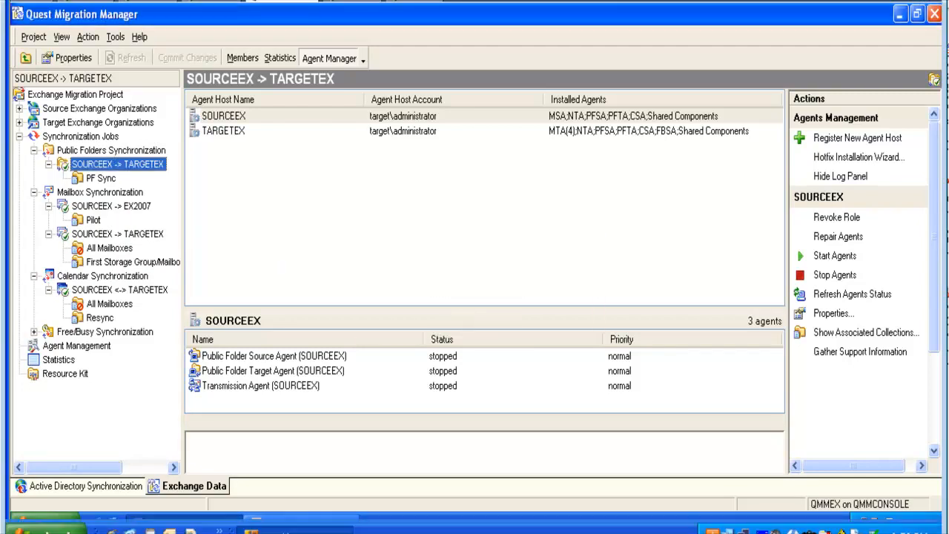